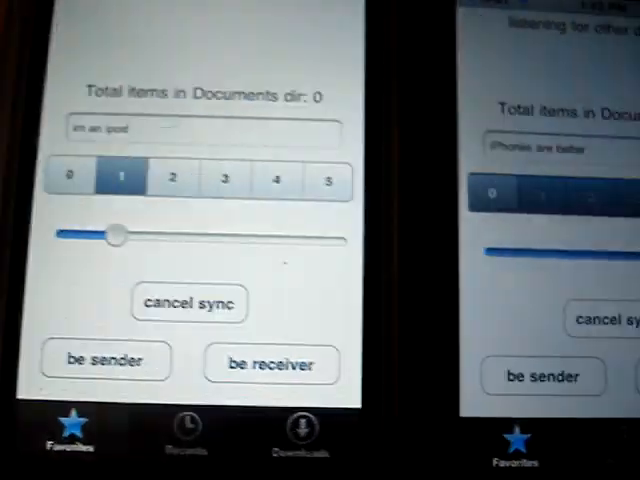
Set the iPod to 'be sender' so it broadcasts and waits for the iPhone receiver
left_click(105, 361)
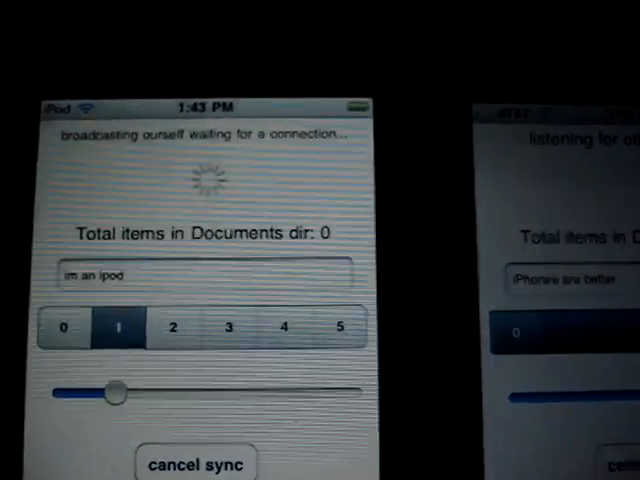